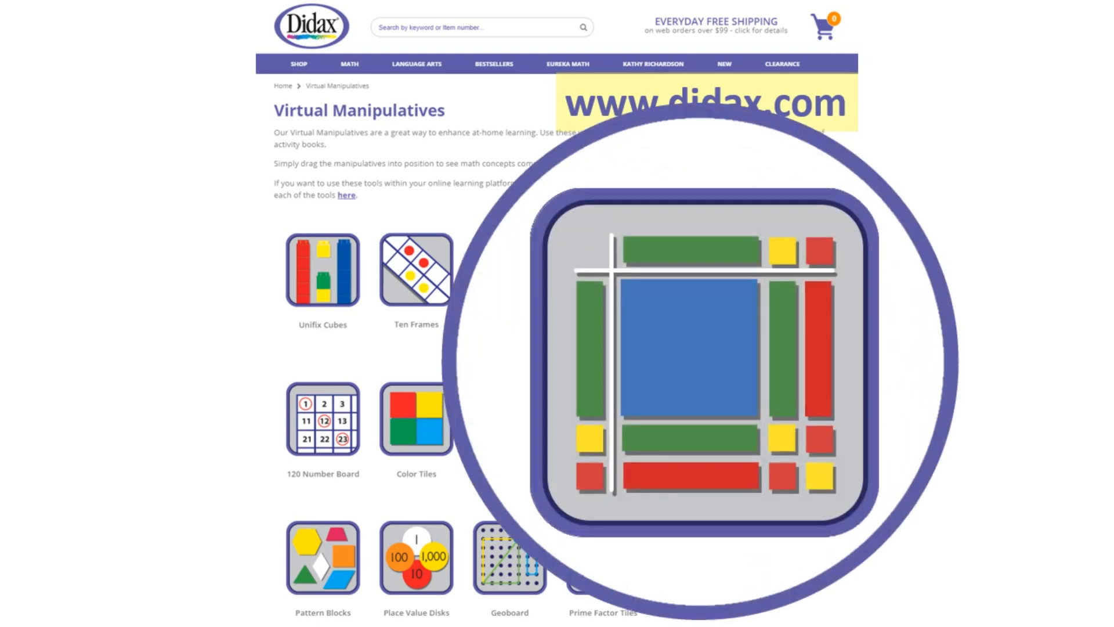
Launch the Algebra Tiles manipulative from the Didax Virtual Manipulatives page.
scroll("down", 3)
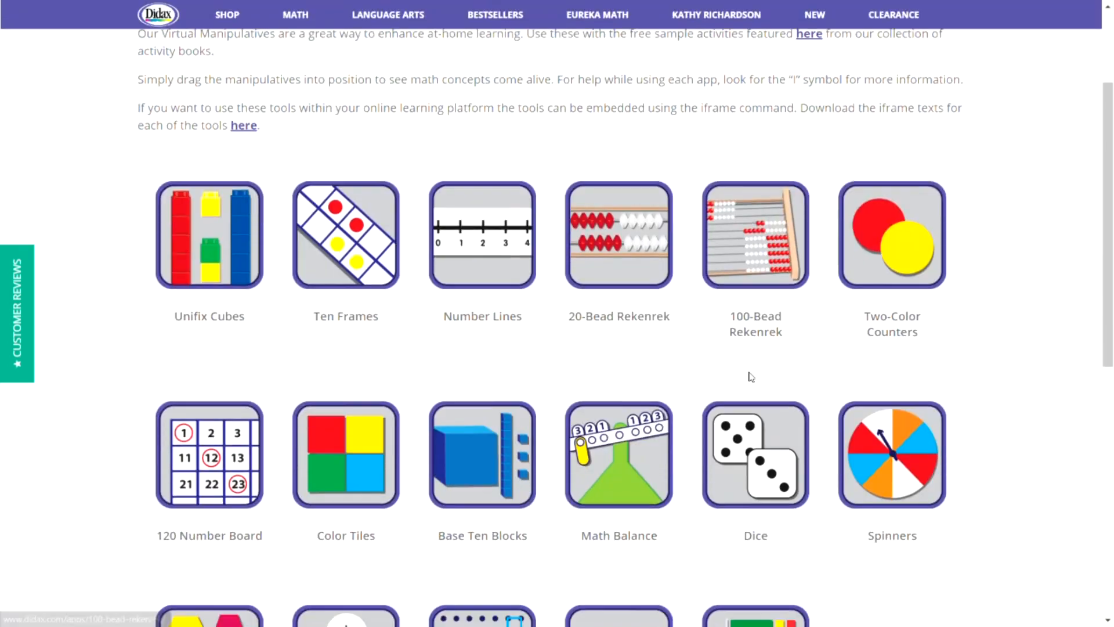
scroll("down", 3)
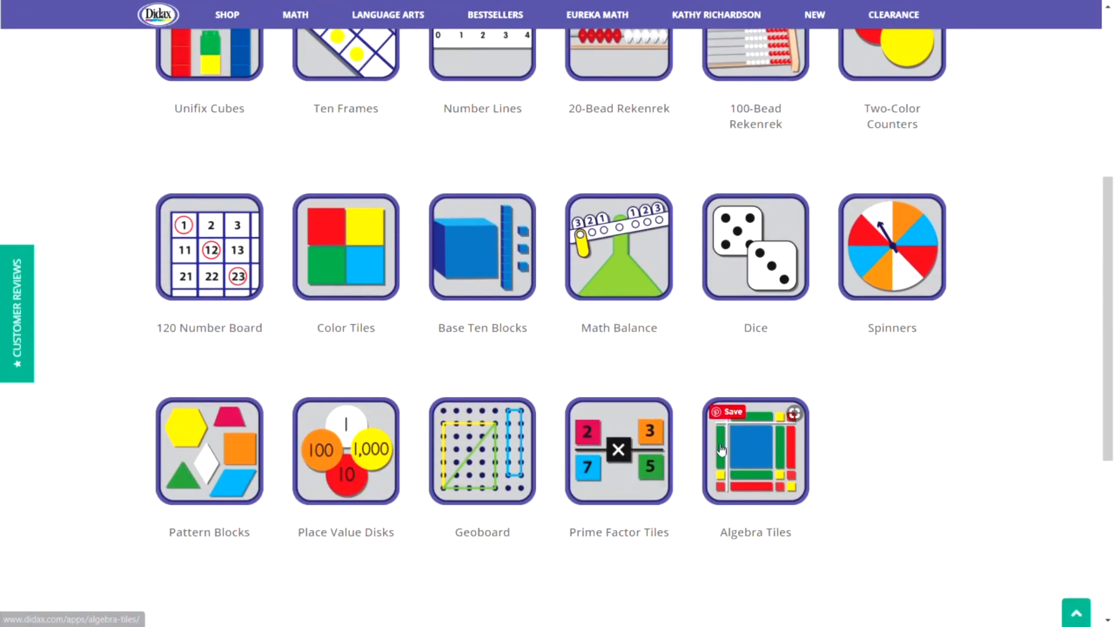
left_click(755, 450)
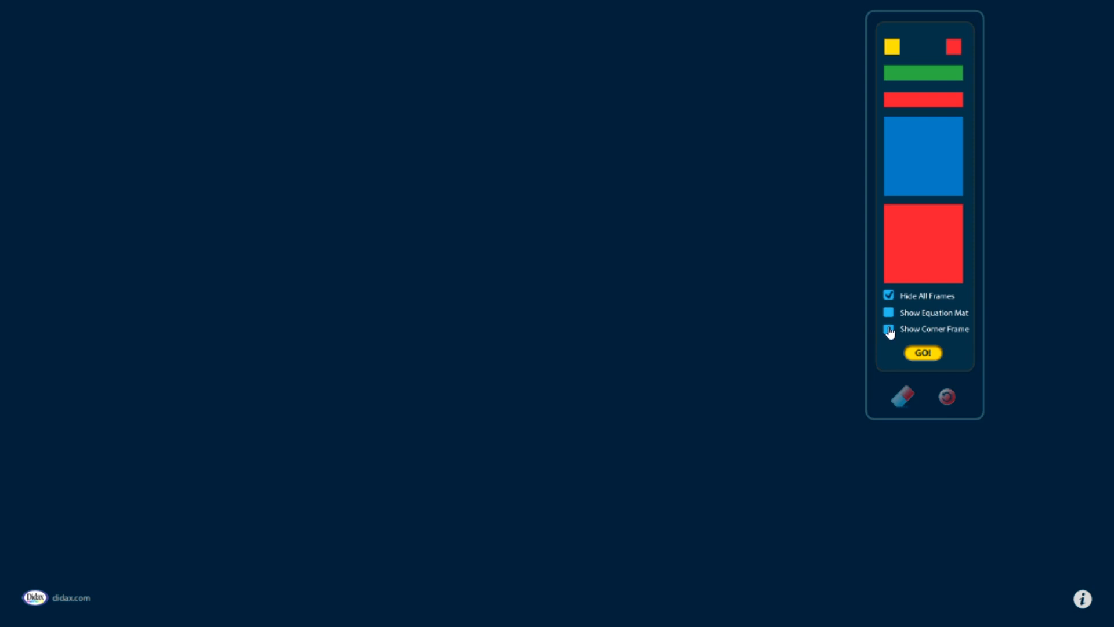
Preview the corner multiplication frame, then hide all frames for an empty workspace.
left_click(888, 328)
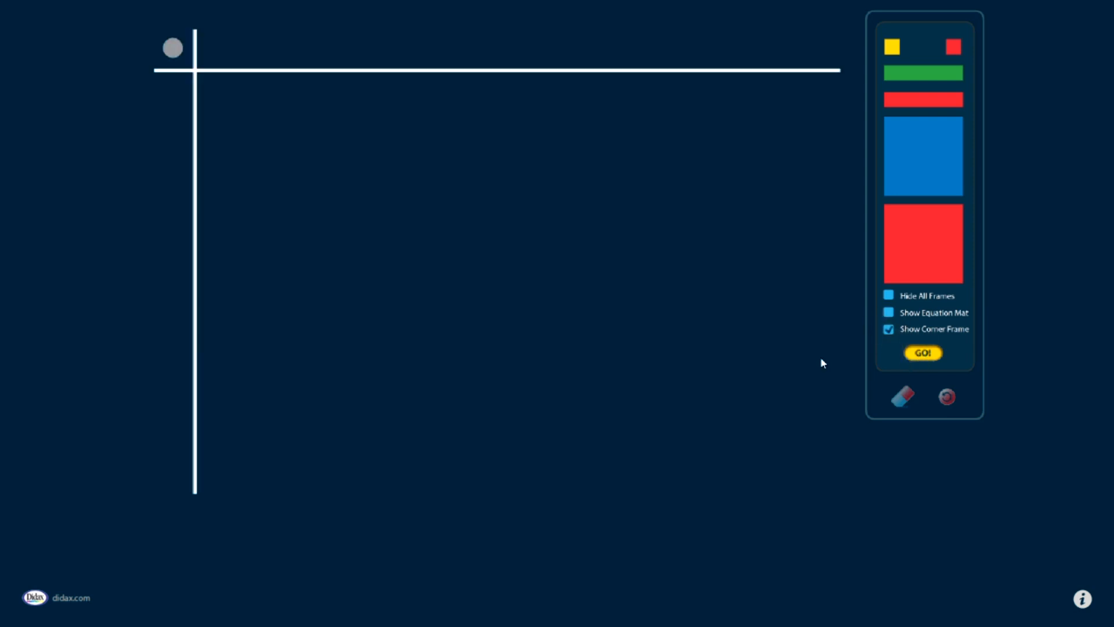
mouse_move(646, 115)
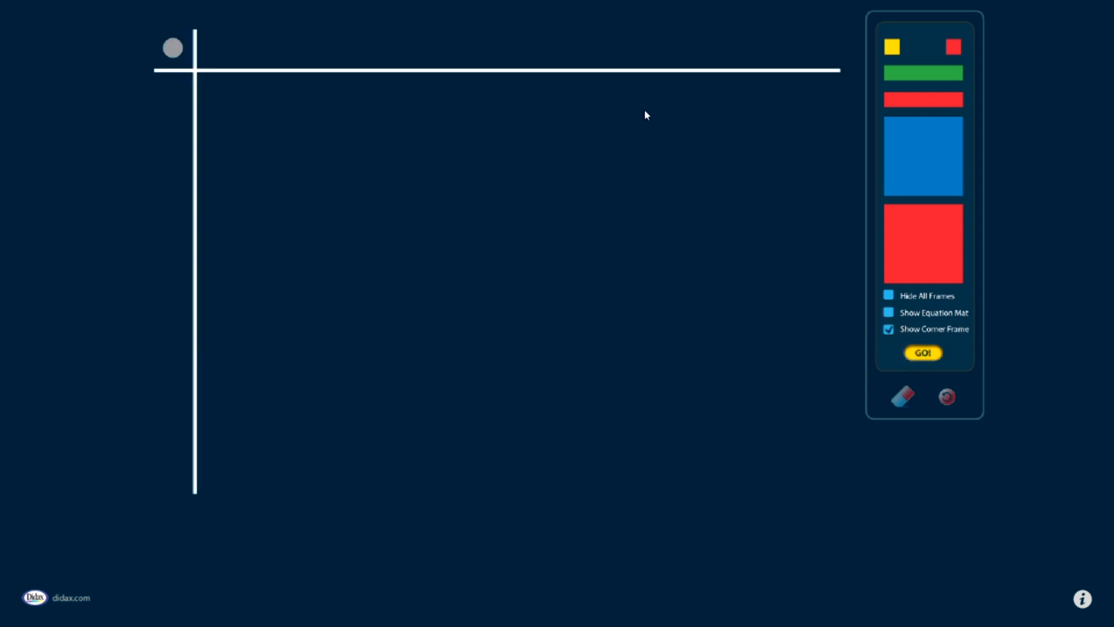
mouse_move(723, 117)
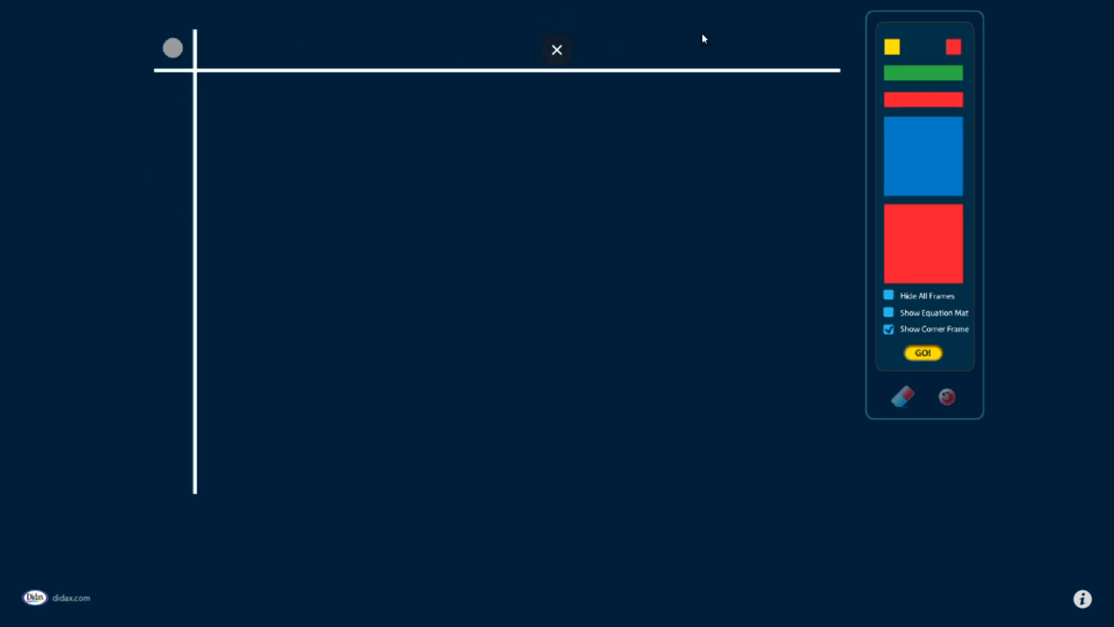
left_click(556, 49)
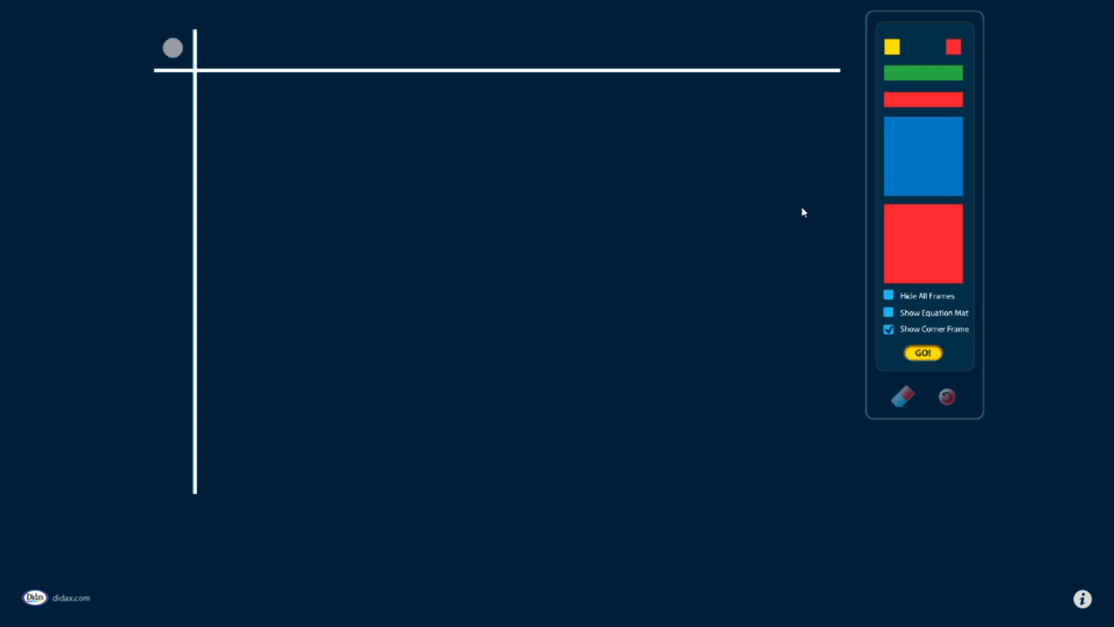
left_click(888, 295)
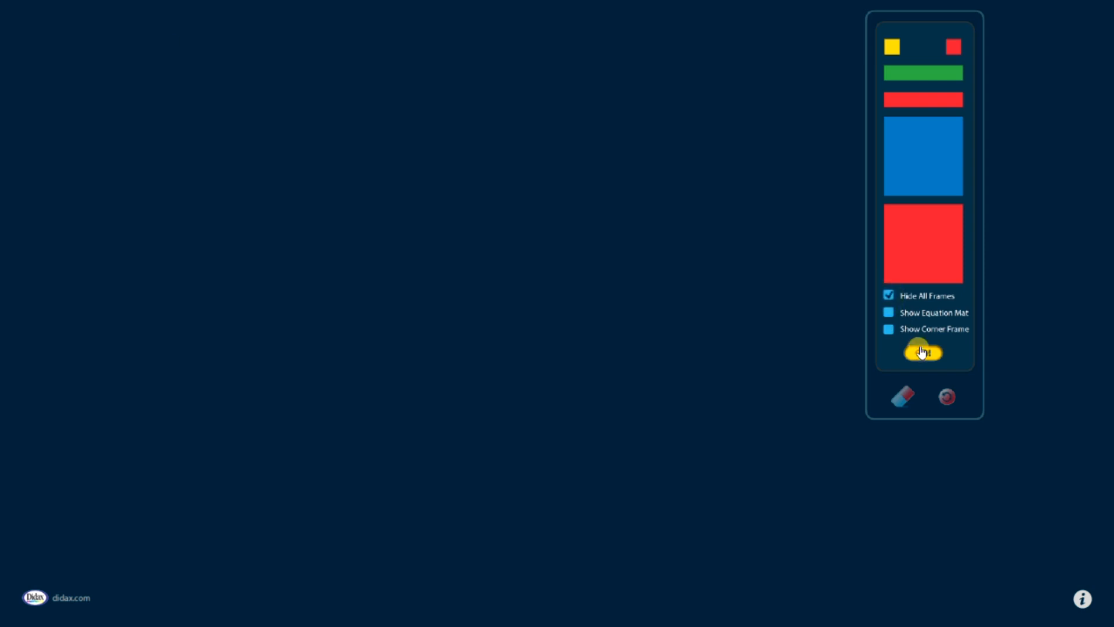
Start the workspace, stand the green bar upright and set a blue square against the red bar.
left_click(923, 352)
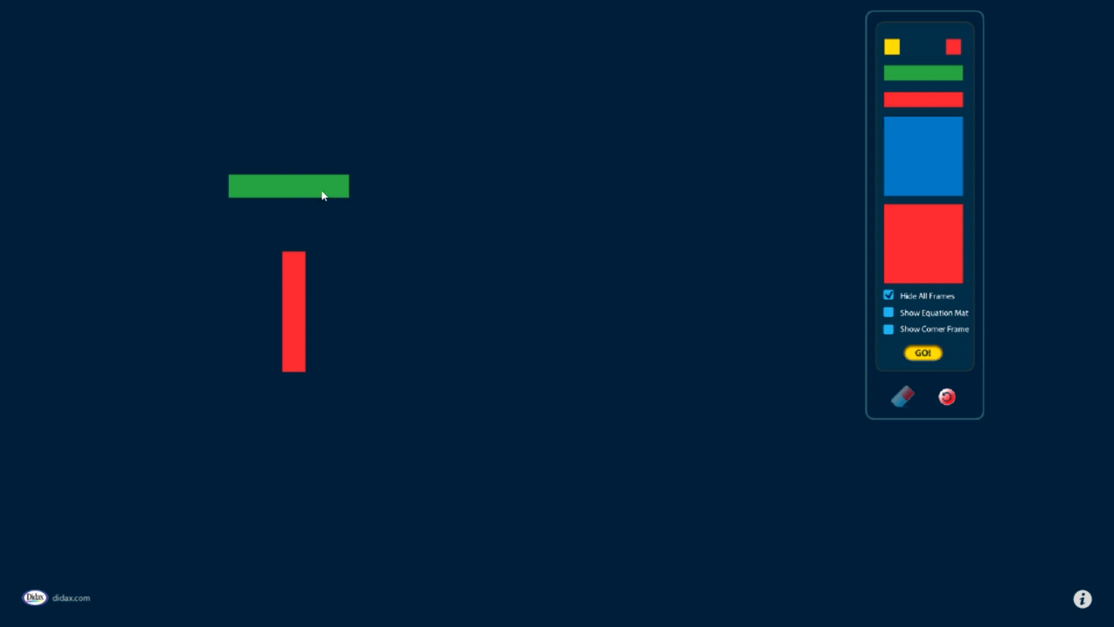
left_click_drag(288, 186, 424, 209)
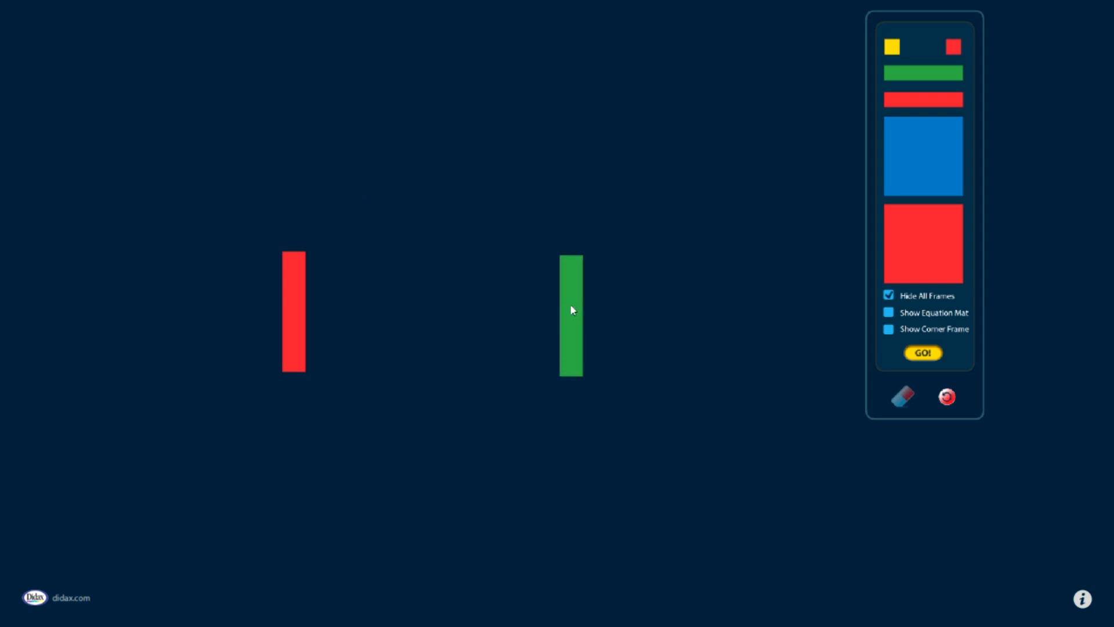
left_click_drag(923, 157, 384, 197)
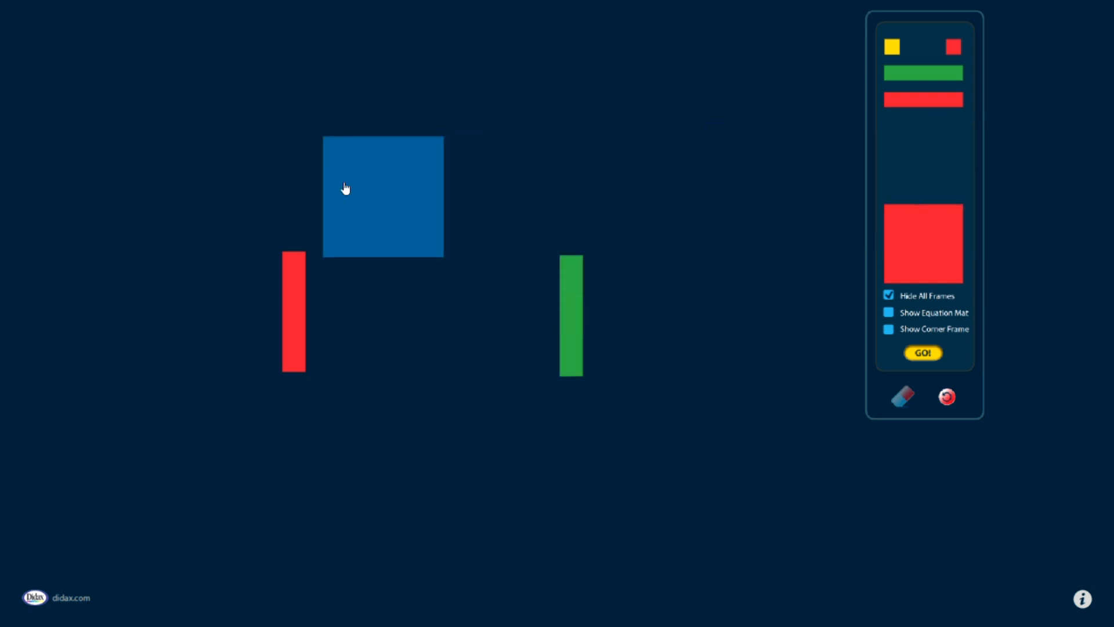
left_click_drag(384, 197, 355, 312)
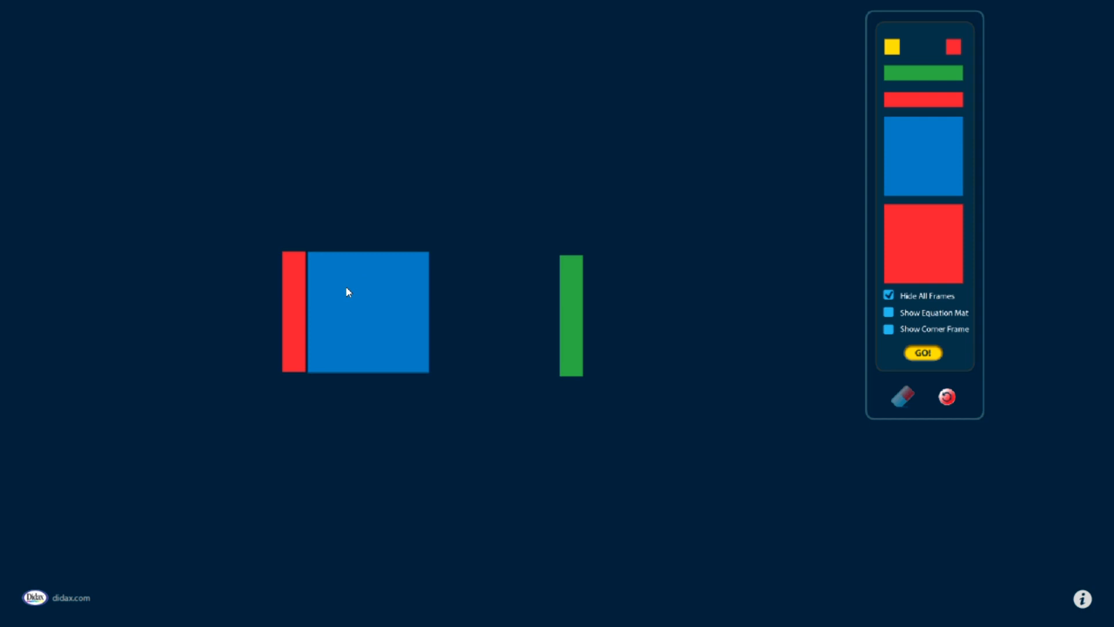
mouse_move(547, 259)
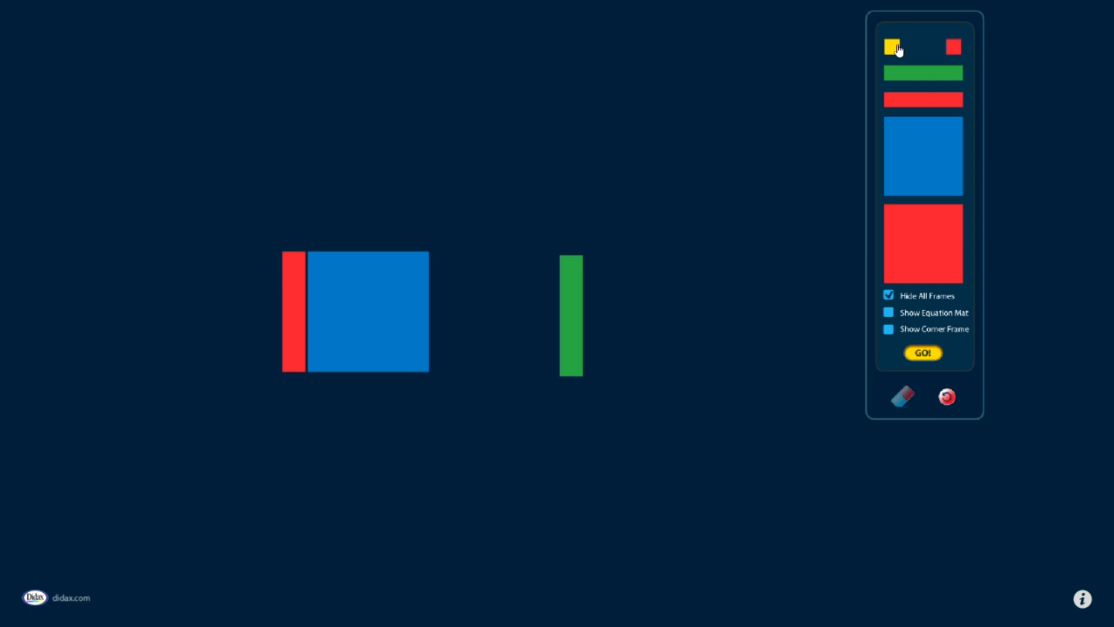
Add a yellow unit tile and a red unit tile side by side above the bars.
left_click_drag(891, 46, 345, 153)
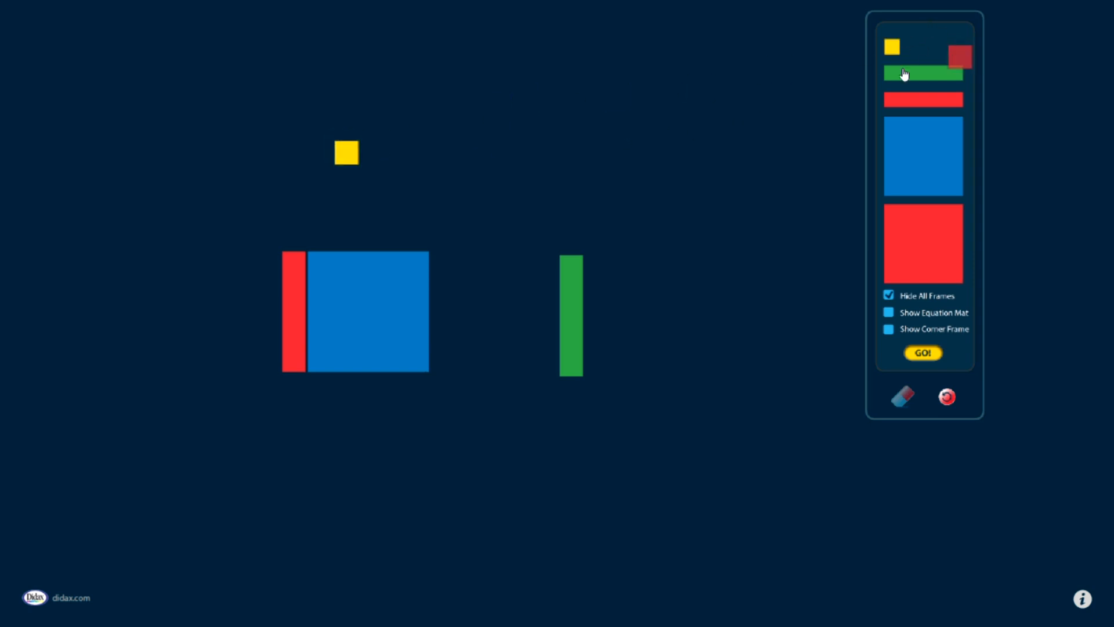
left_click_drag(960, 54, 400, 154)
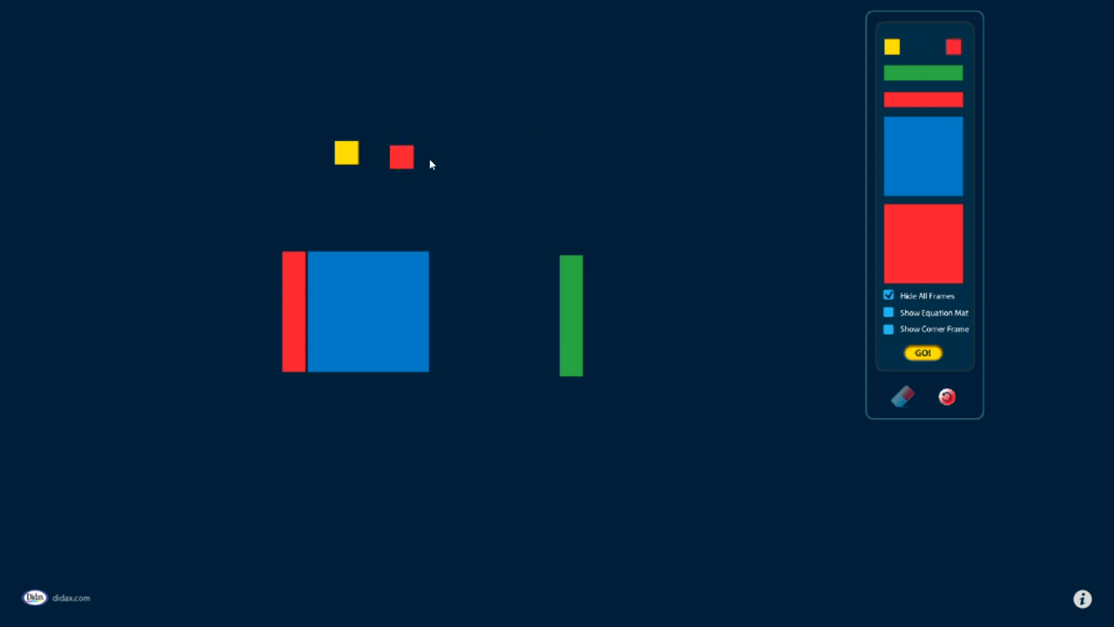
mouse_move(600, 164)
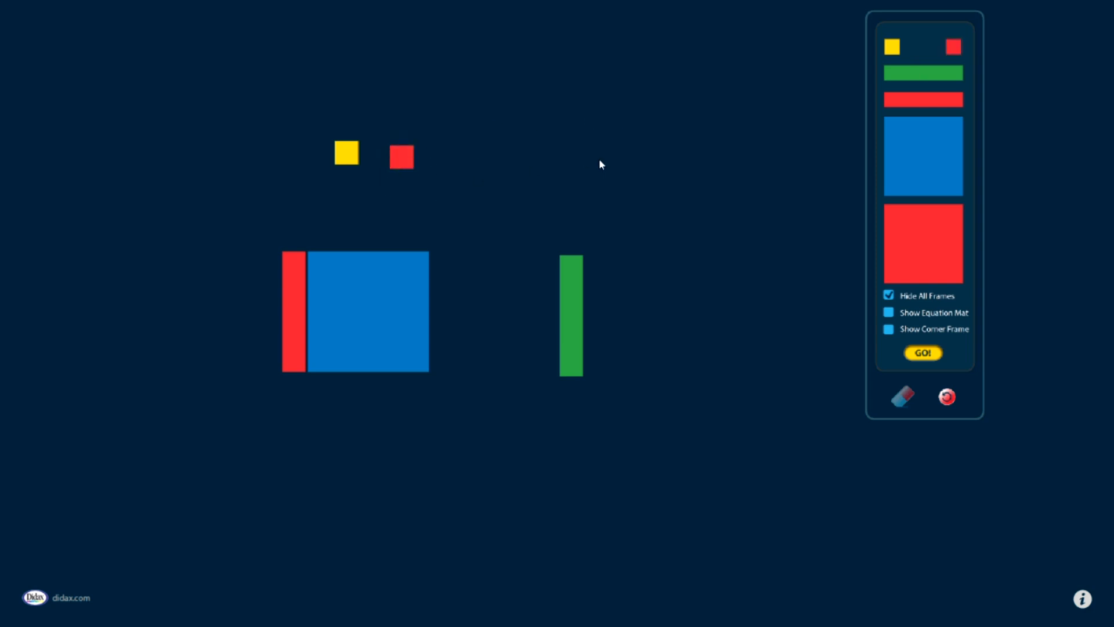
mouse_move(797, 341)
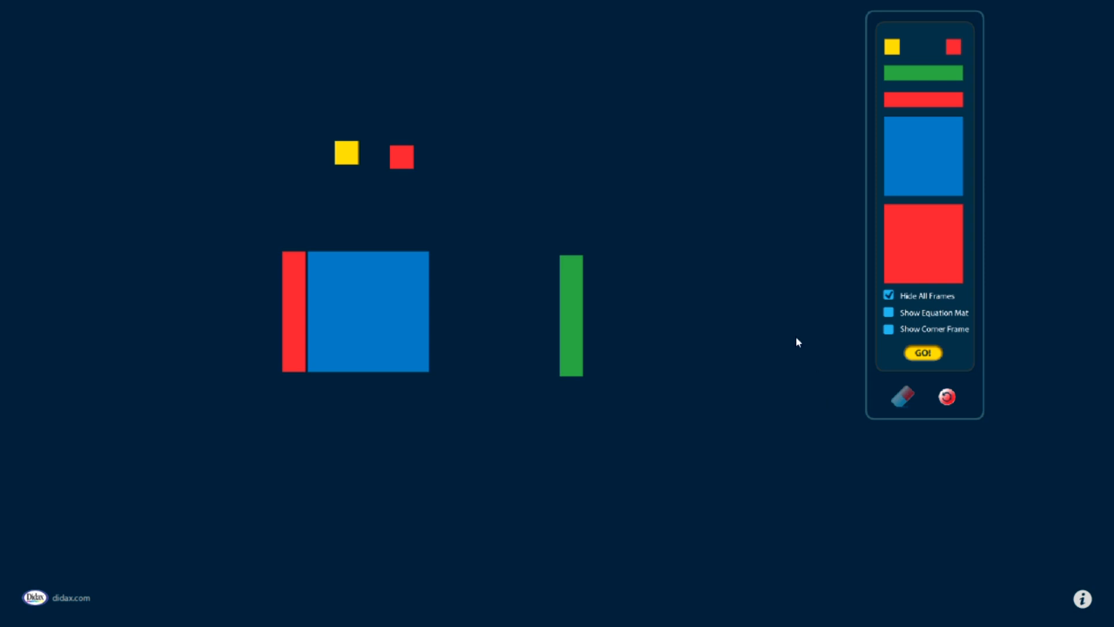
mouse_move(913, 426)
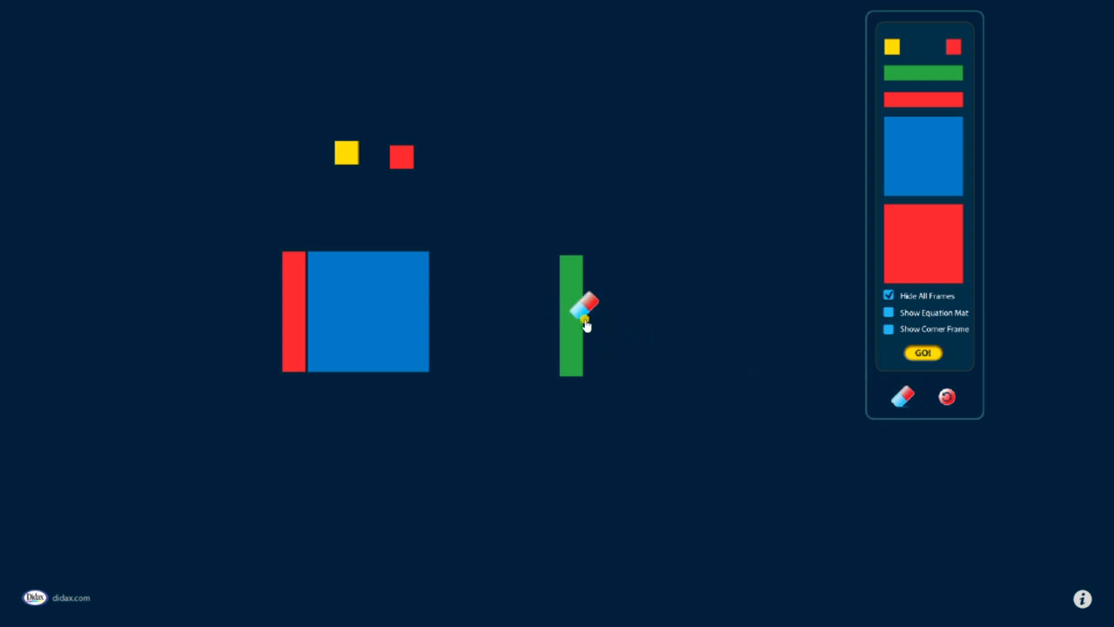
Erase the green bar, red bar and blue square, keeping the two unit tiles.
left_click_drag(576, 312, 238, 317)
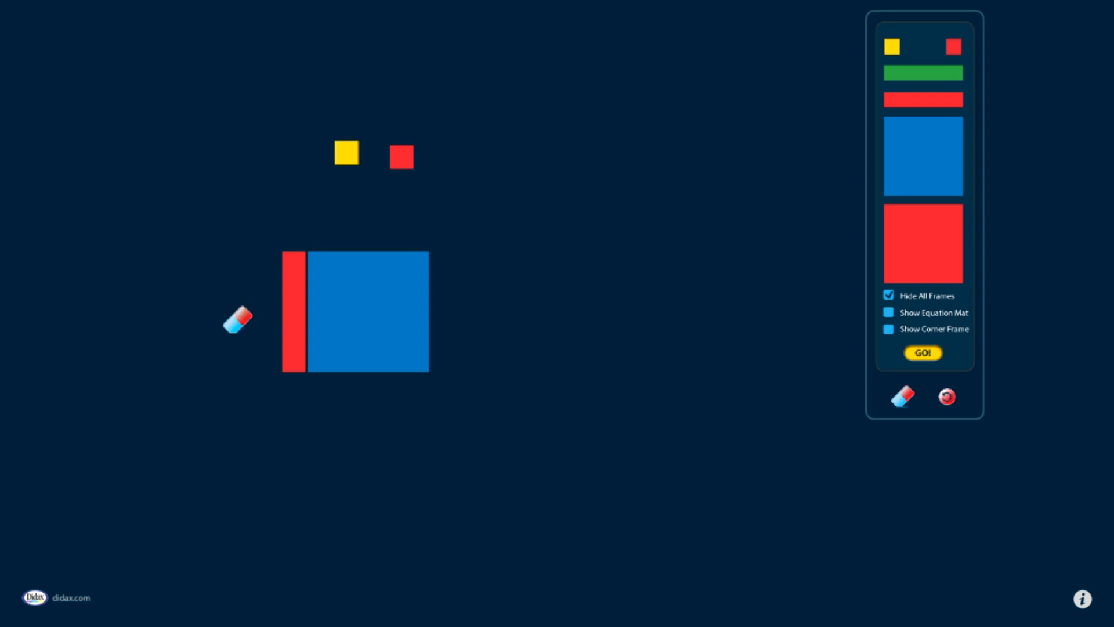
left_click_drag(238, 320, 800, 366)
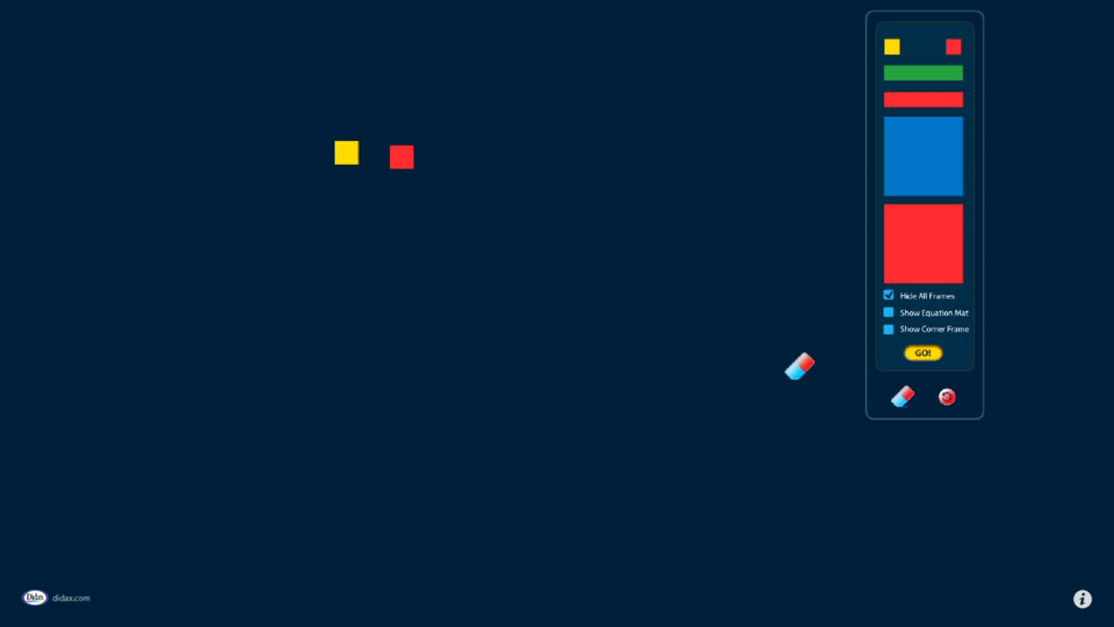
mouse_move(983, 368)
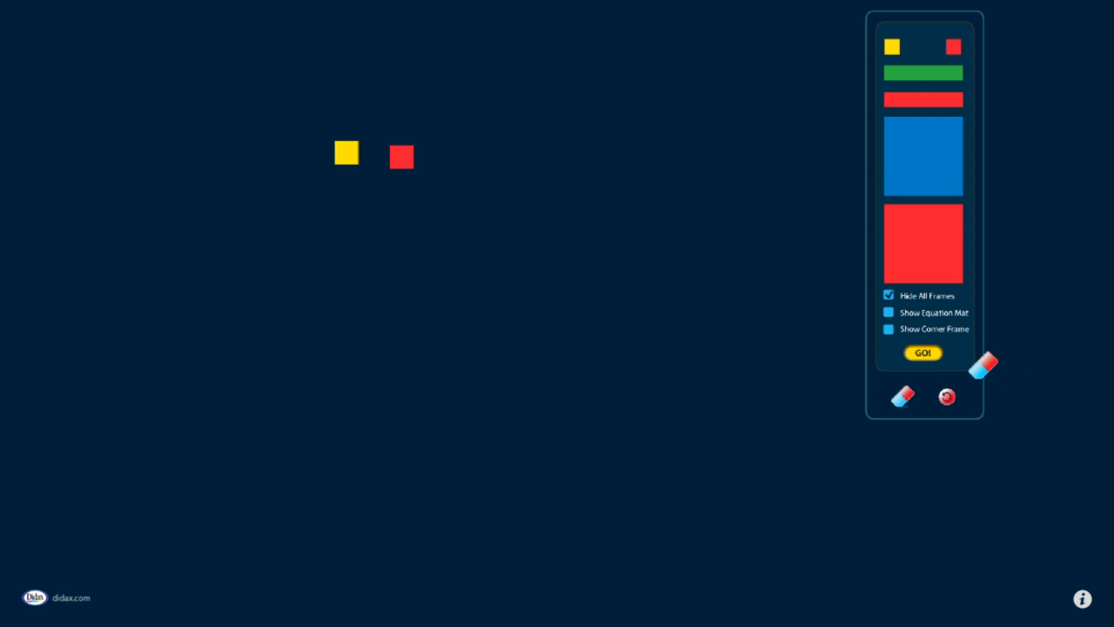